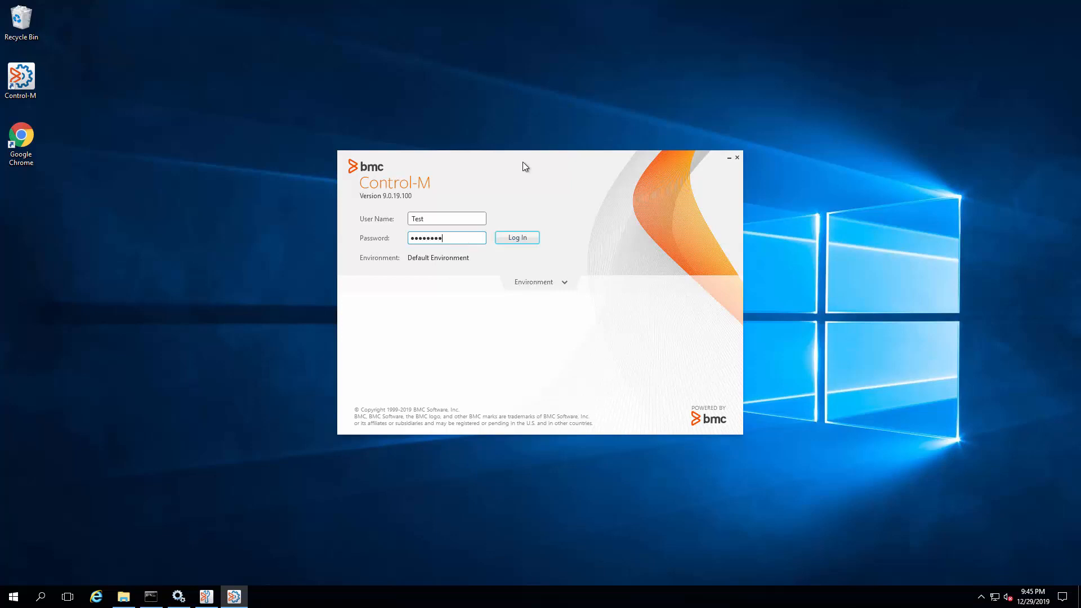
# - Log in as the test user and launch Control-M Reports on the Active Jobs_1 report
pyautogui.click(517, 238)
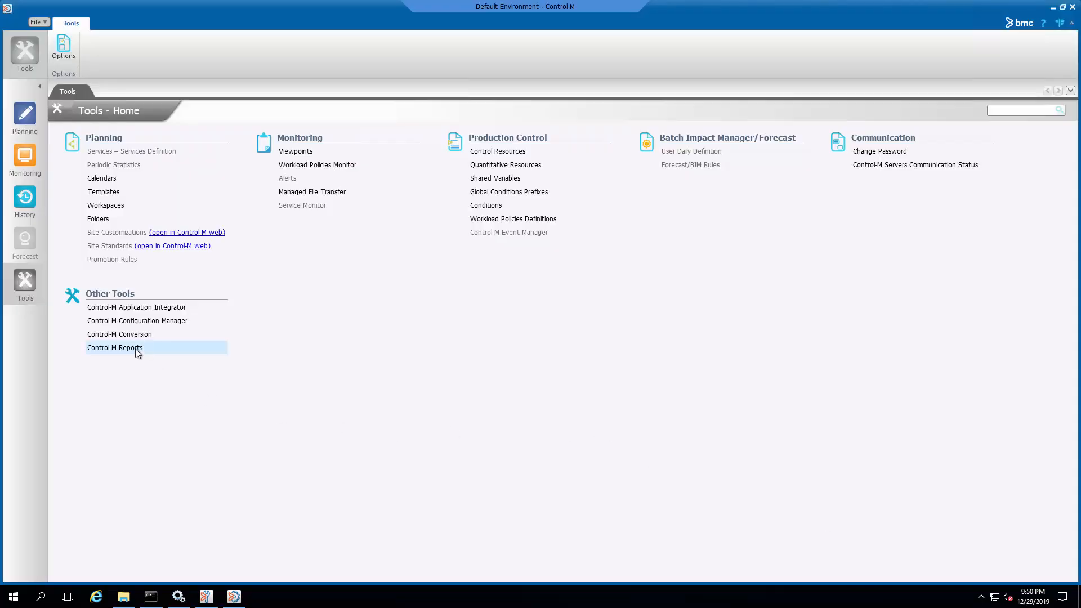
pyautogui.click(115, 348)
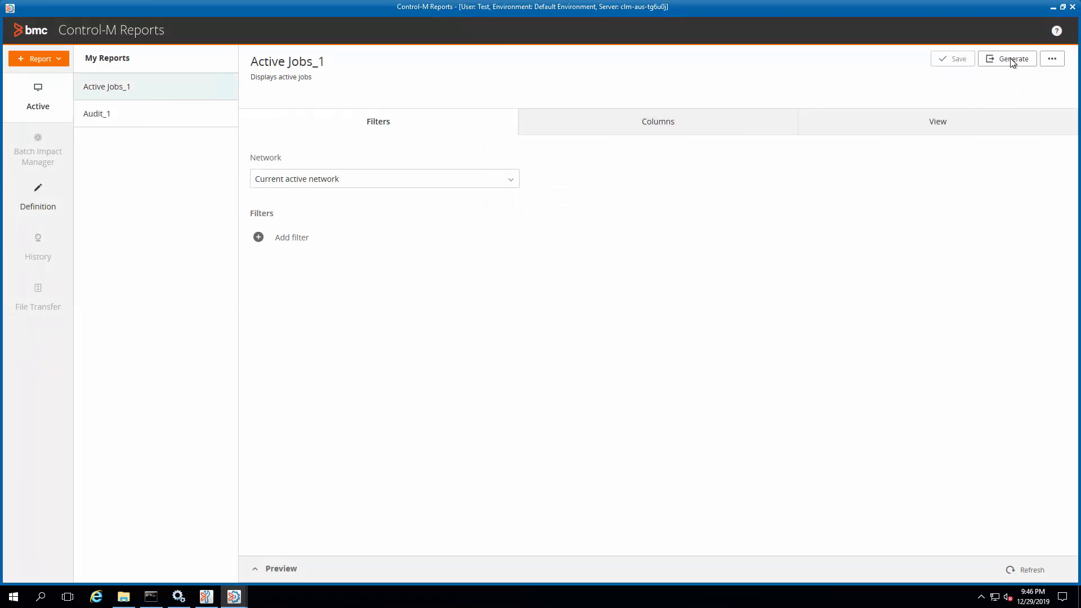
# - Generate Active Jobs_1 to a CSV in C:\Reports and view the exported file
pyautogui.click(1007, 59)
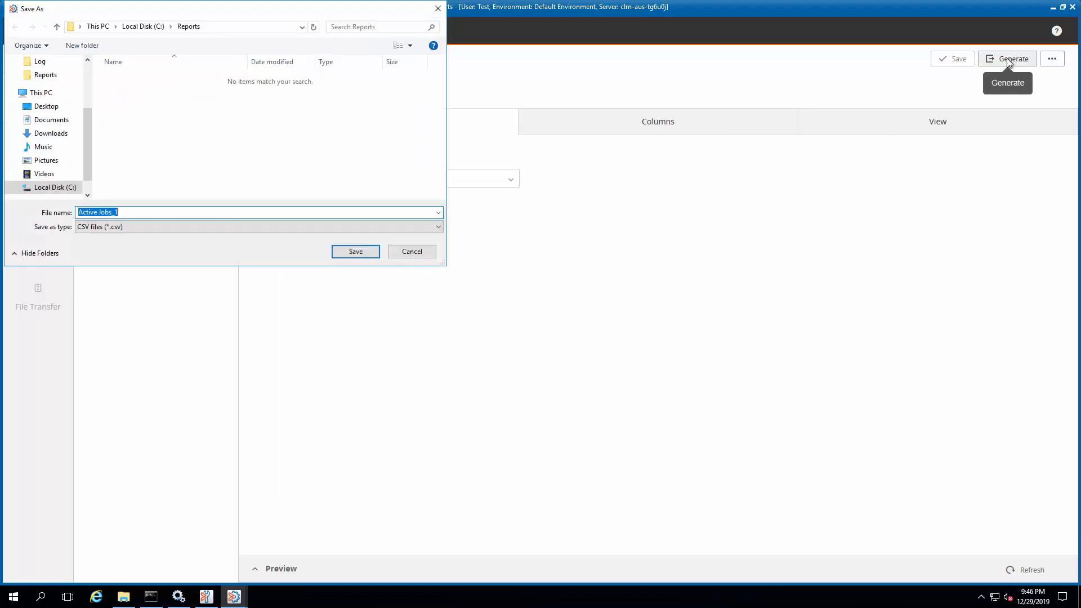
pyautogui.click(355, 251)
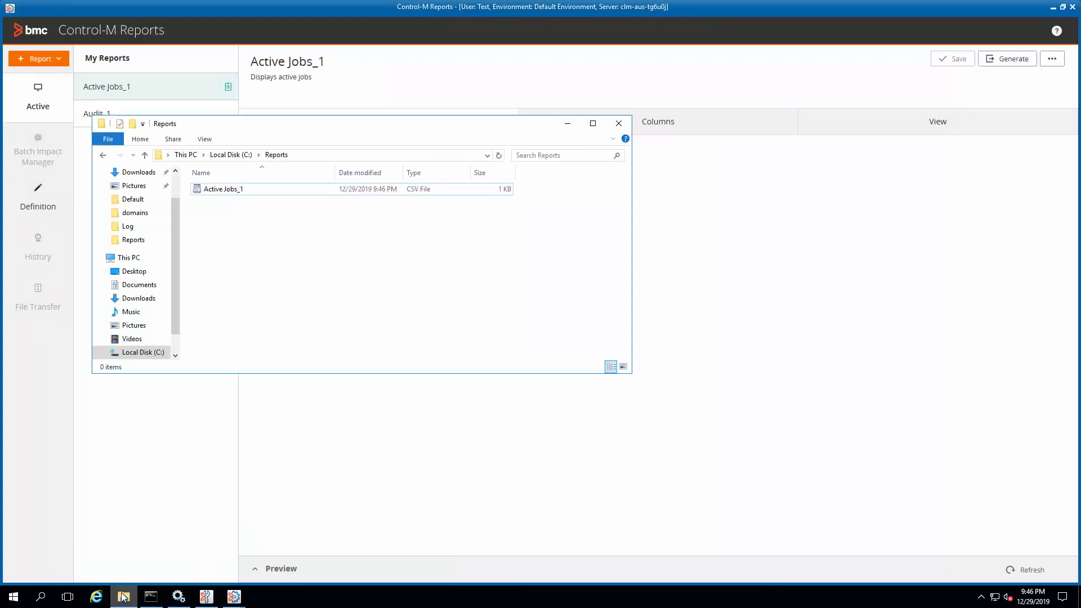
pyautogui.click(223, 189)
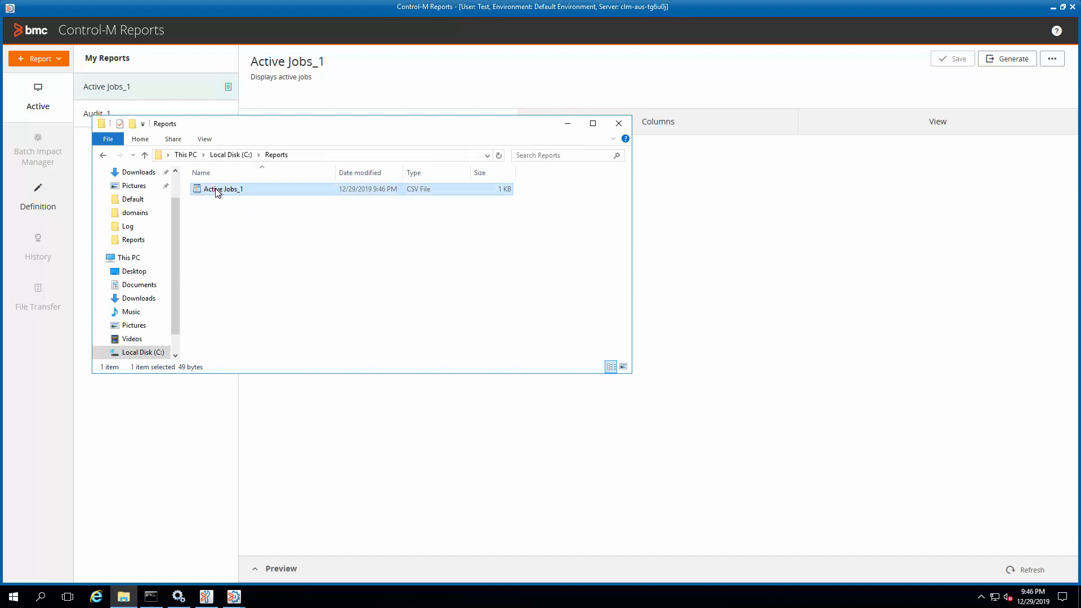
pyautogui.doubleClick(223, 188)
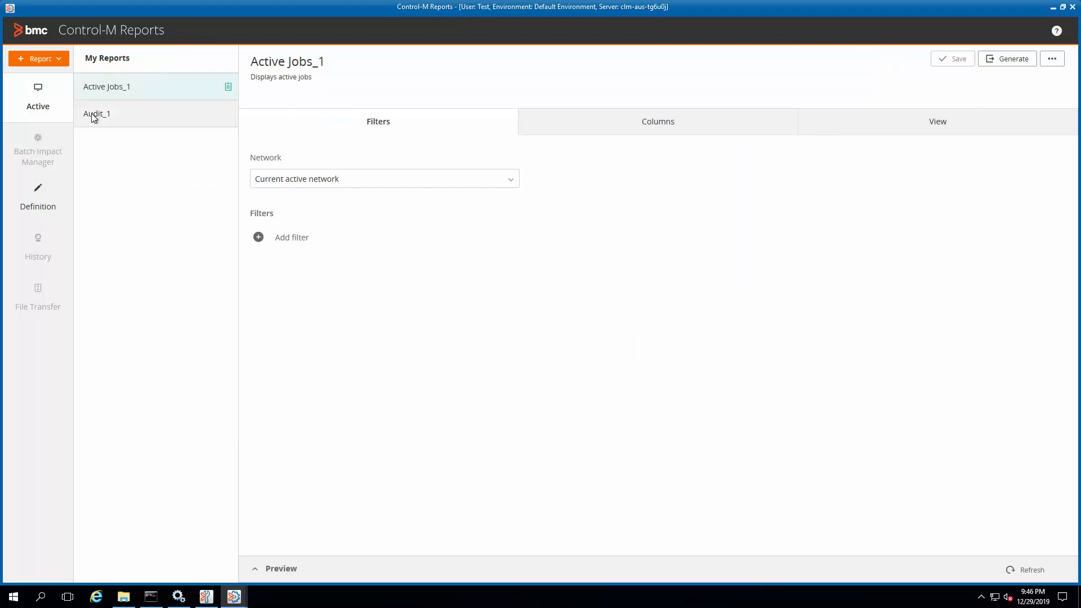
# - Switch to the Audit_1 report and generate it as a CSV in the Reports folder
pyautogui.click(97, 114)
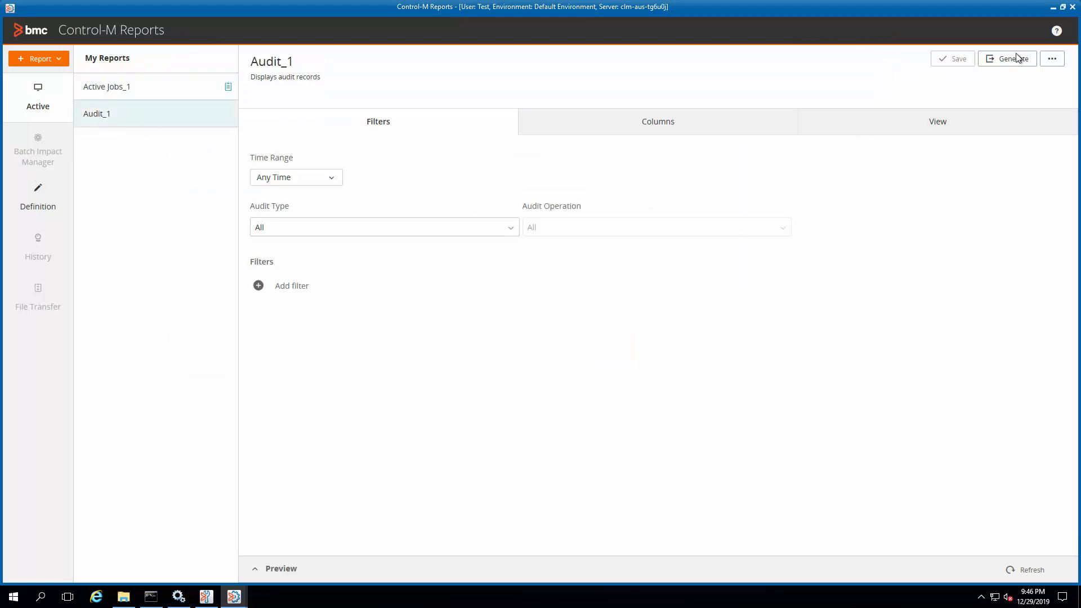
pyautogui.click(1006, 58)
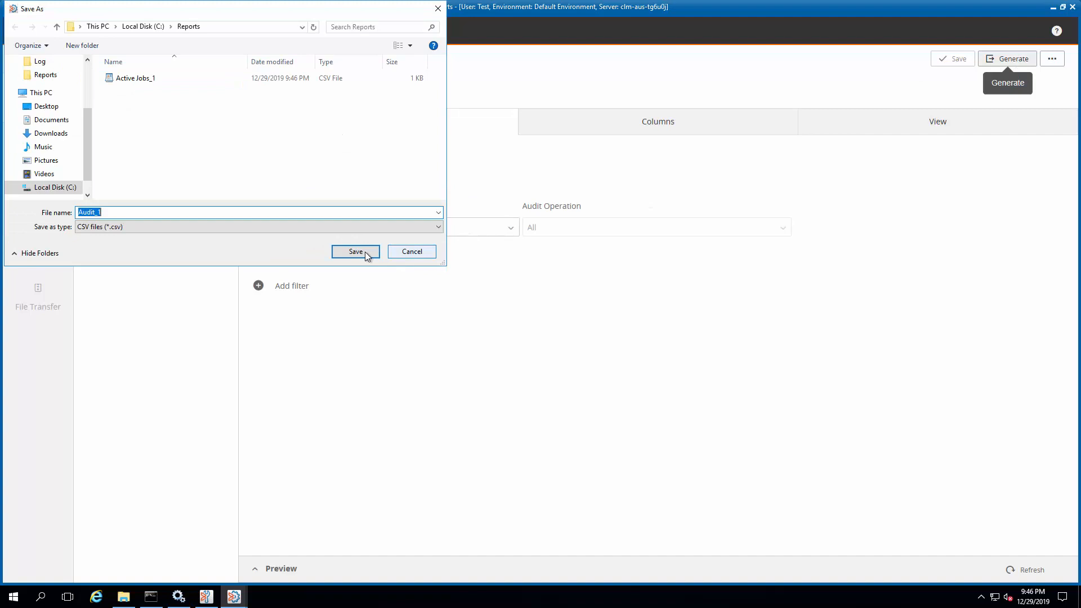
pyautogui.click(354, 251)
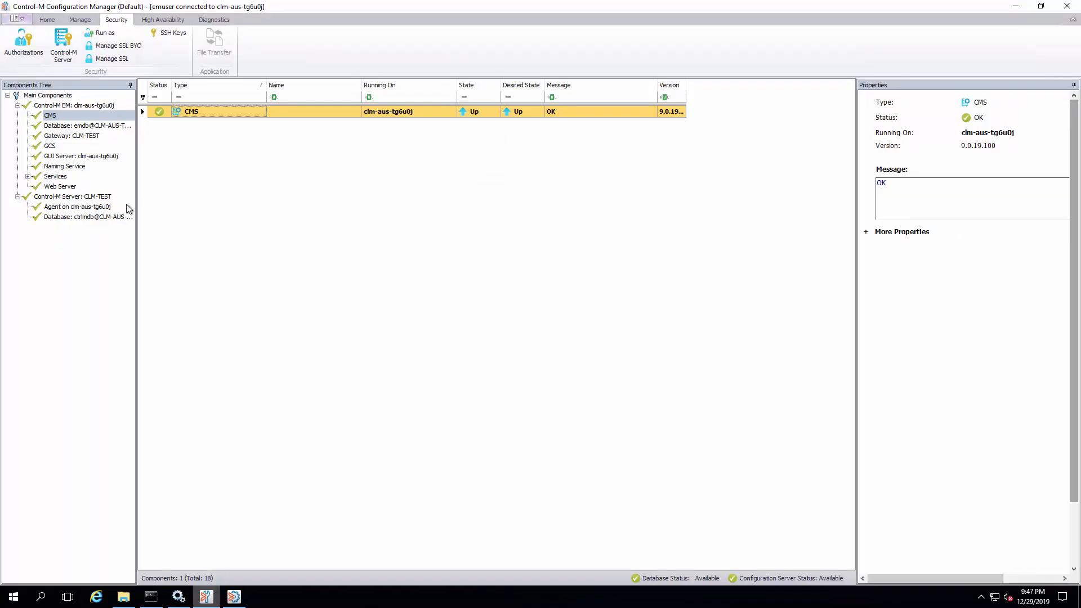
pyautogui.moveTo(77, 32)
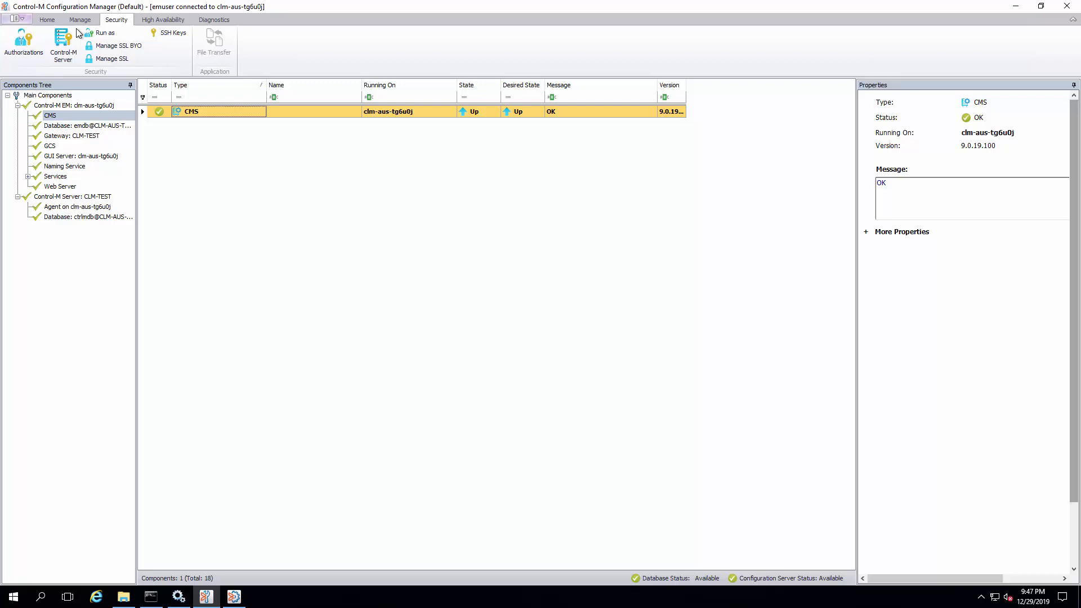
# - Open the Test user's authorization settings from Security > Authorizations > Users
pyautogui.click(22, 45)
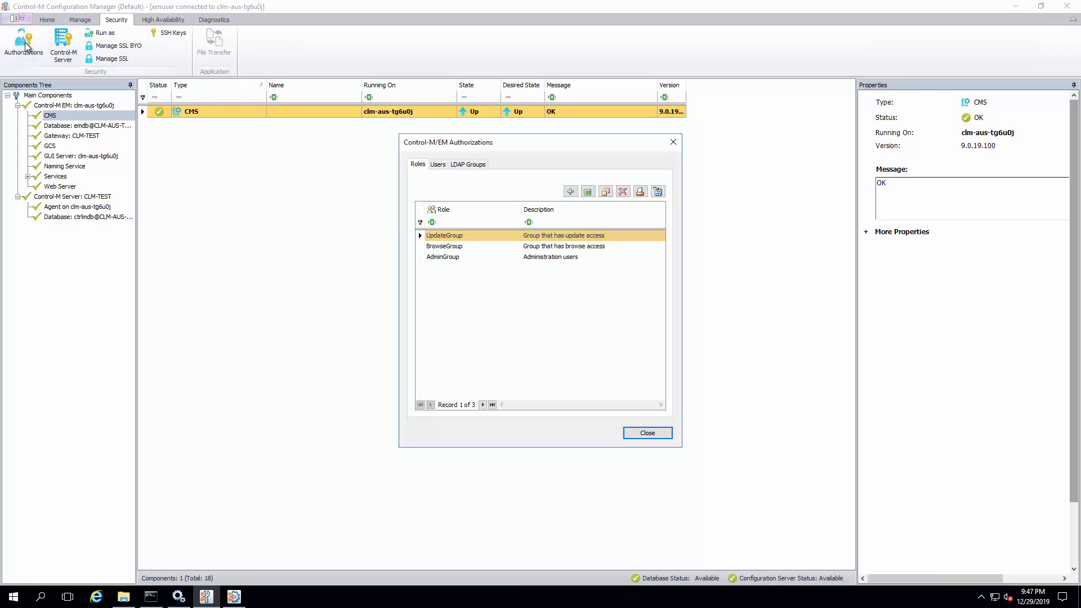
pyautogui.click(438, 164)
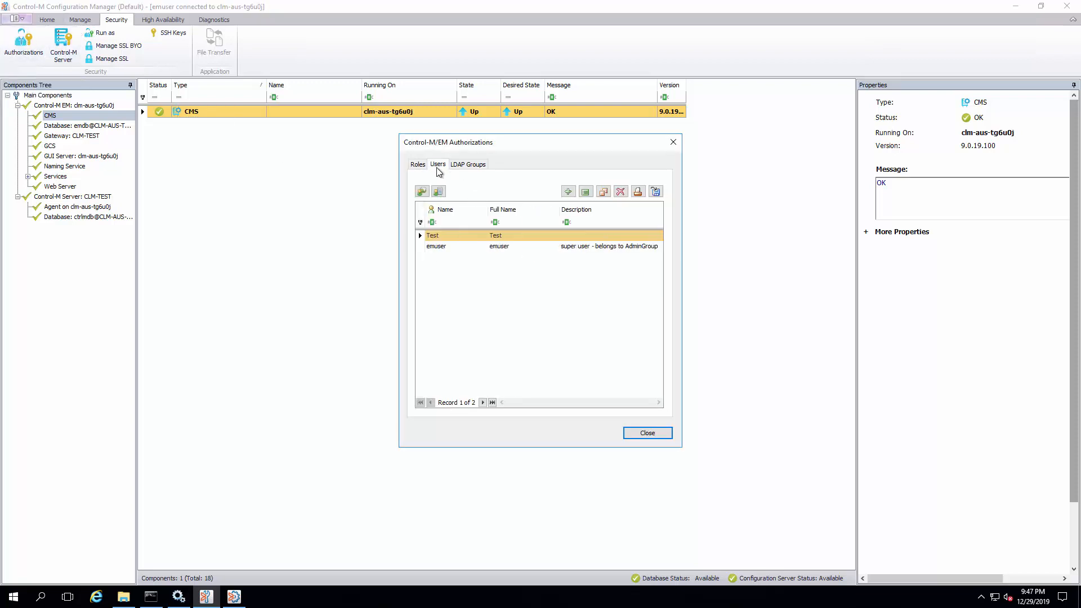
pyautogui.doubleClick(432, 235)
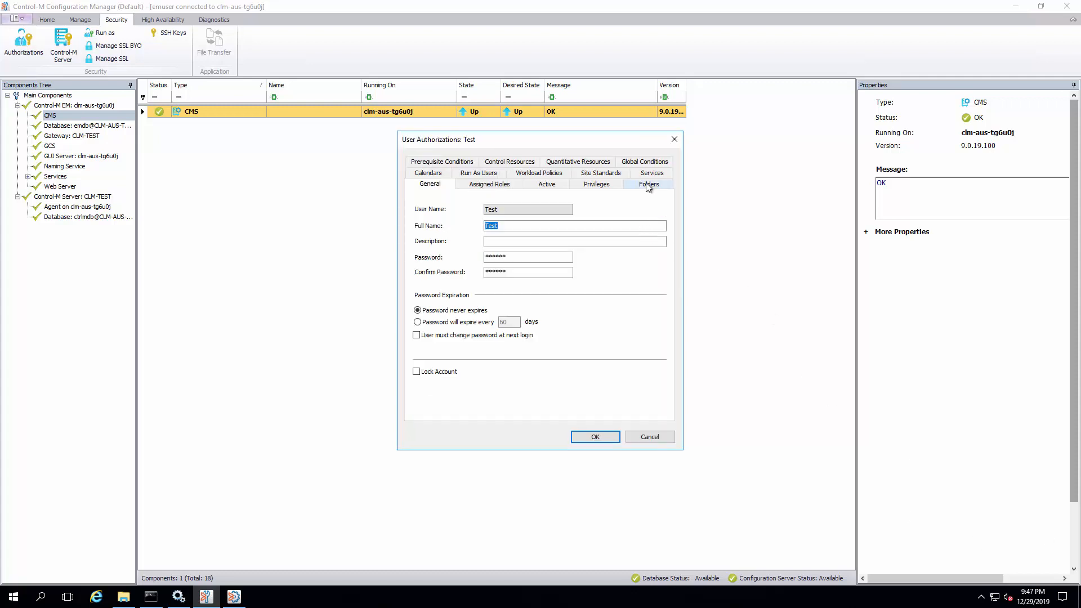
# - Add a Folders authorization with Full access and * for Control-M, Library and Folder
pyautogui.click(647, 183)
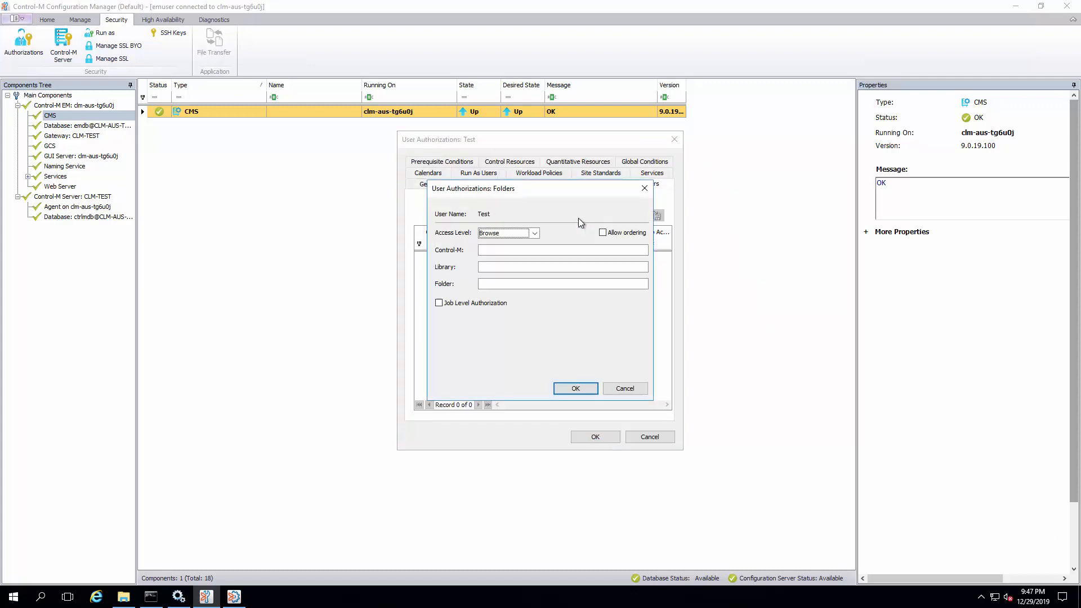
pyautogui.click(534, 233)
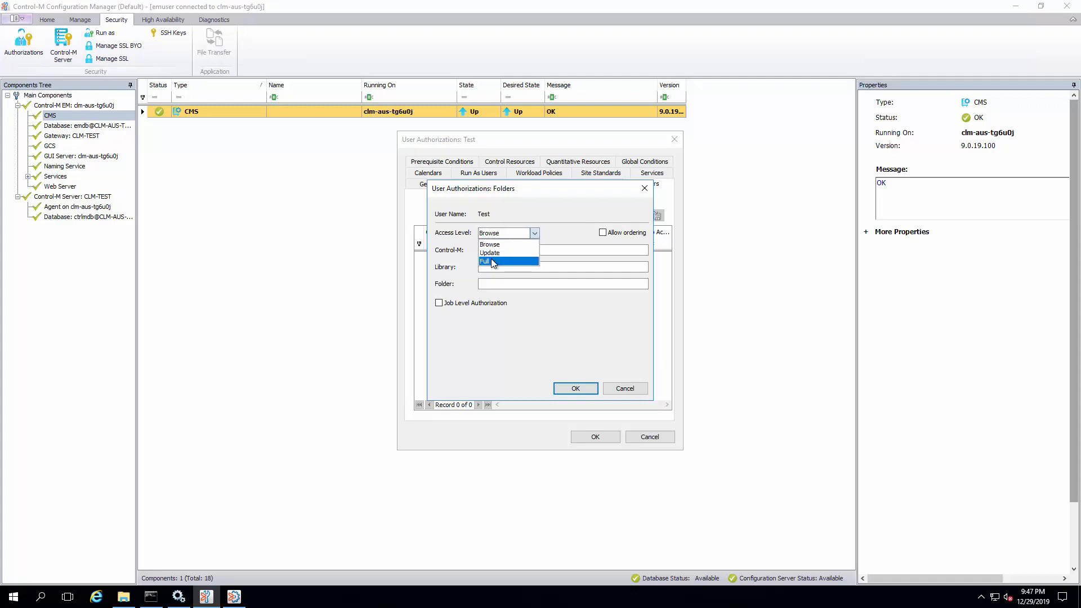
pyautogui.click(484, 261)
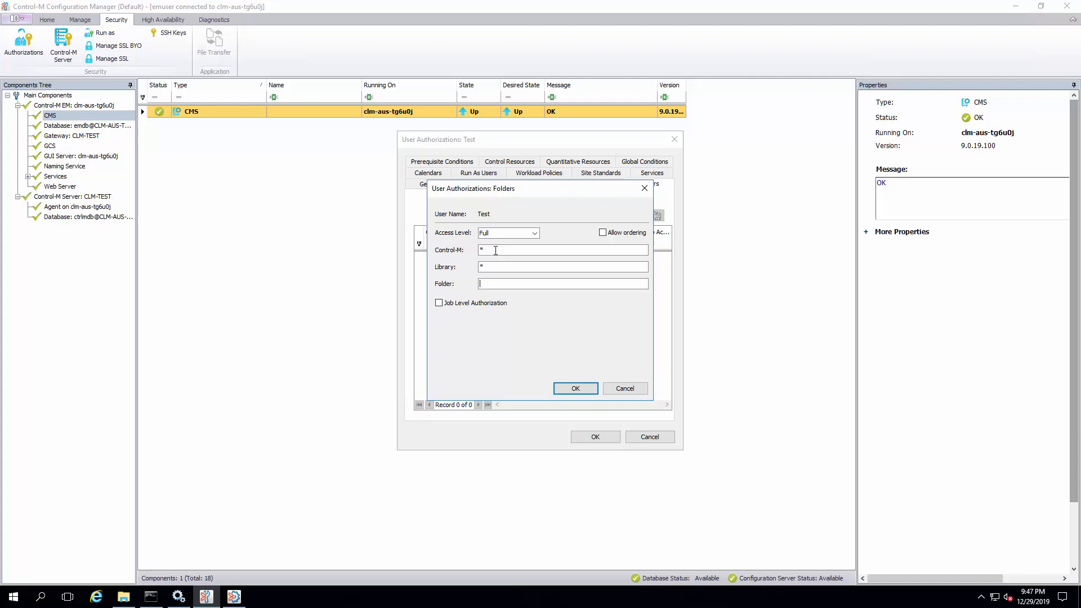
pyautogui.write('*')
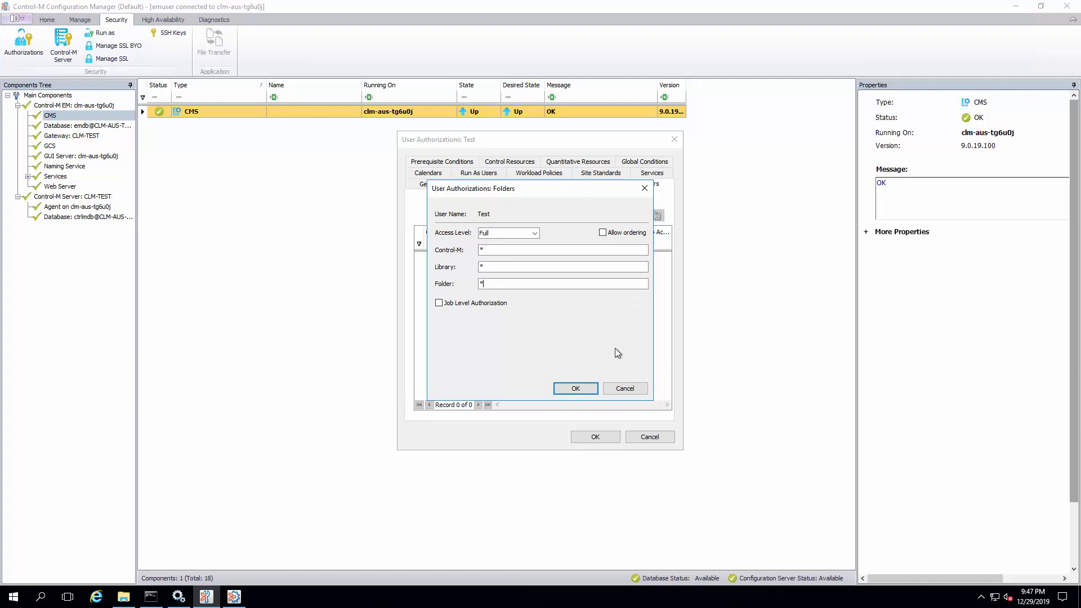
pyautogui.click(575, 388)
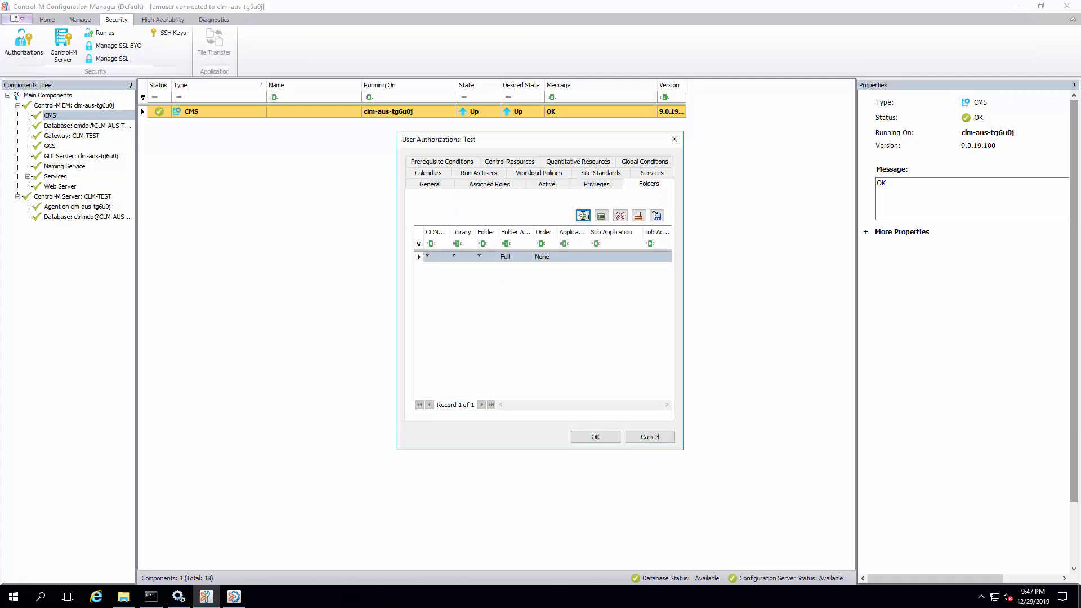
pyautogui.moveTo(533, 211)
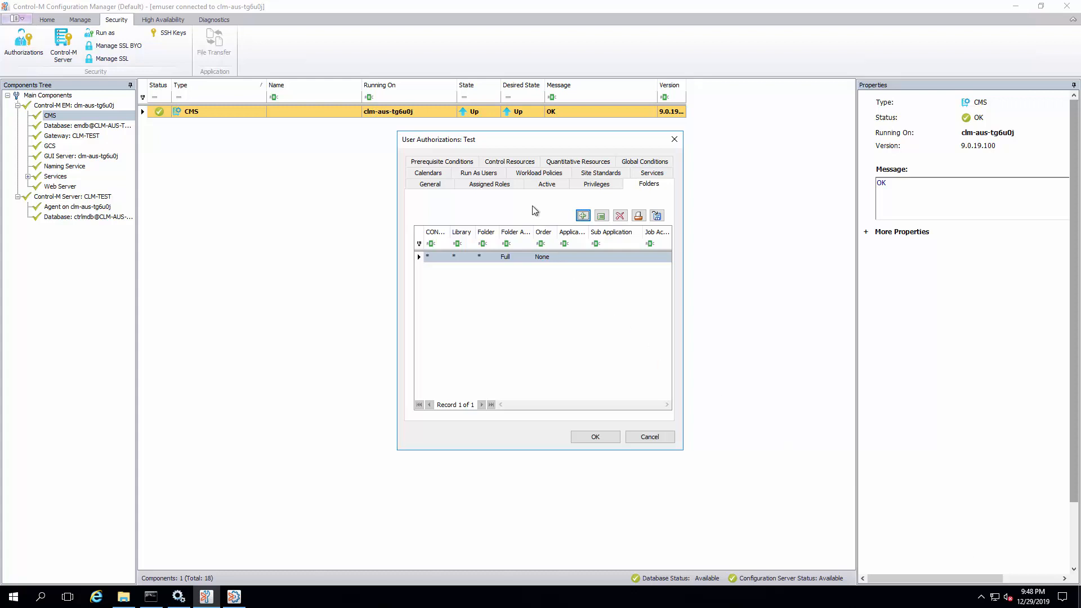
pyautogui.click(546, 184)
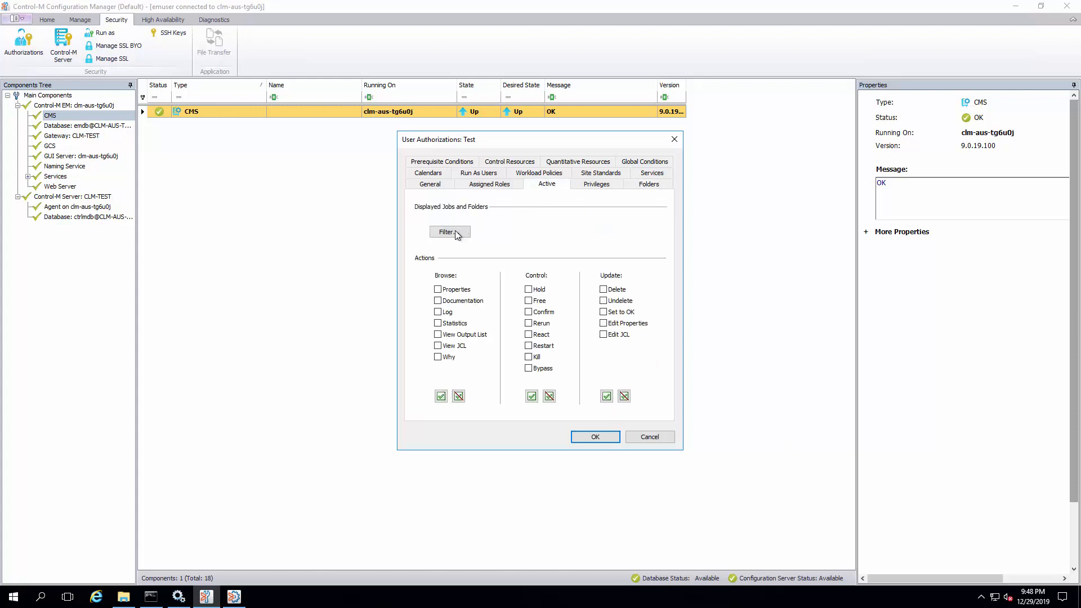
# - Define an active jobs filter Application LIKE * for the test user and confirm it
pyautogui.click(449, 232)
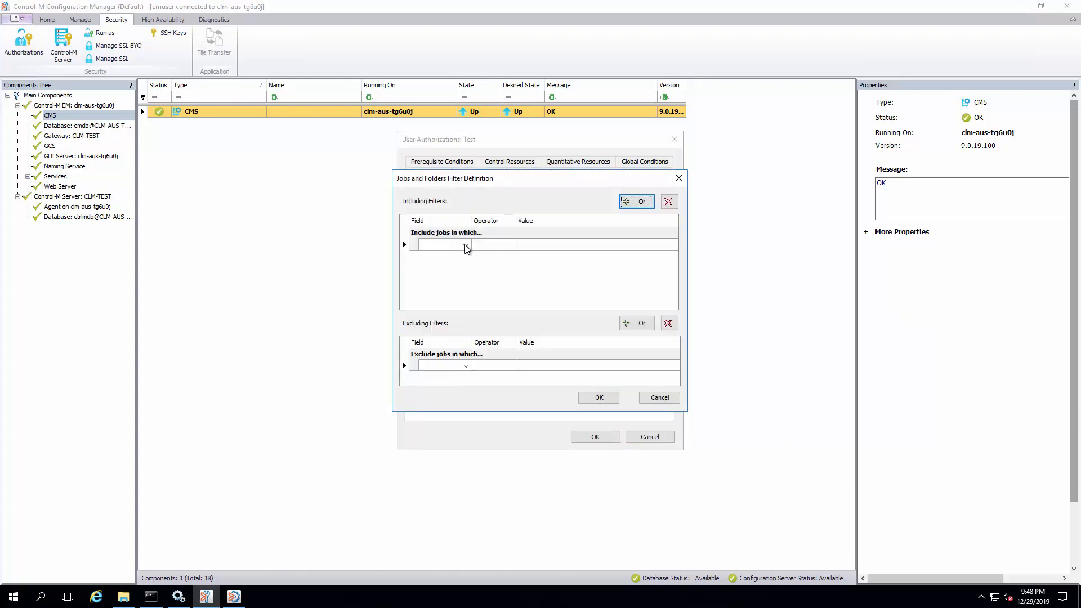
pyautogui.click(462, 245)
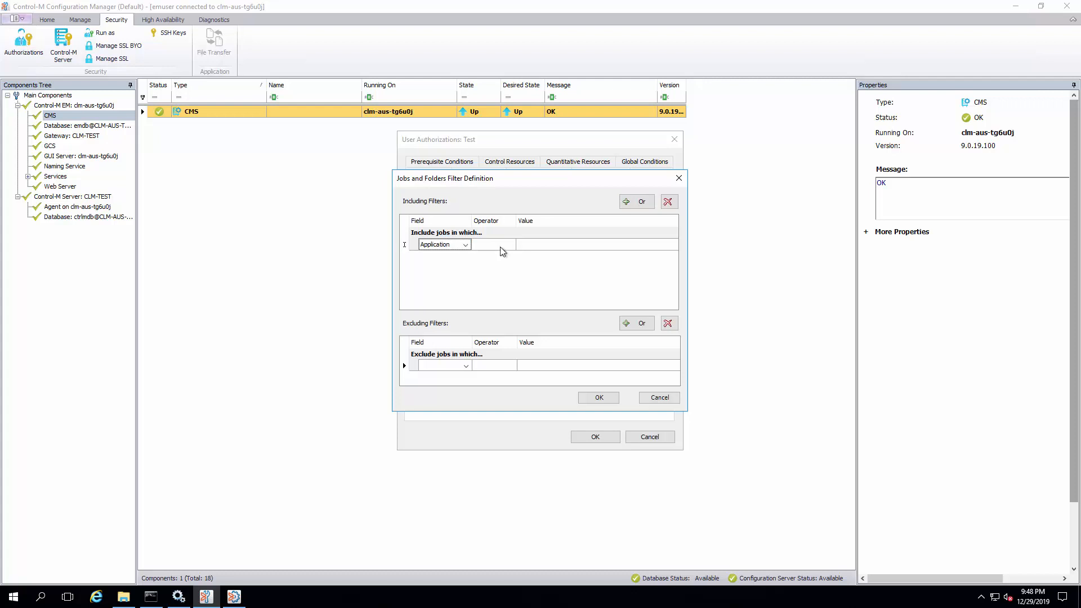
pyautogui.click(509, 244)
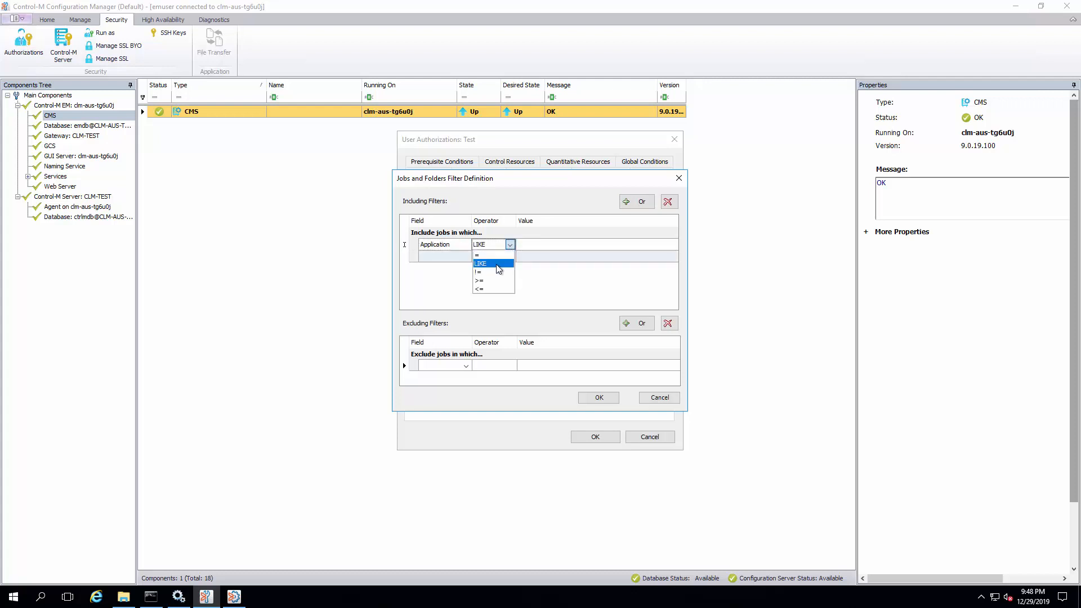
pyautogui.click(481, 264)
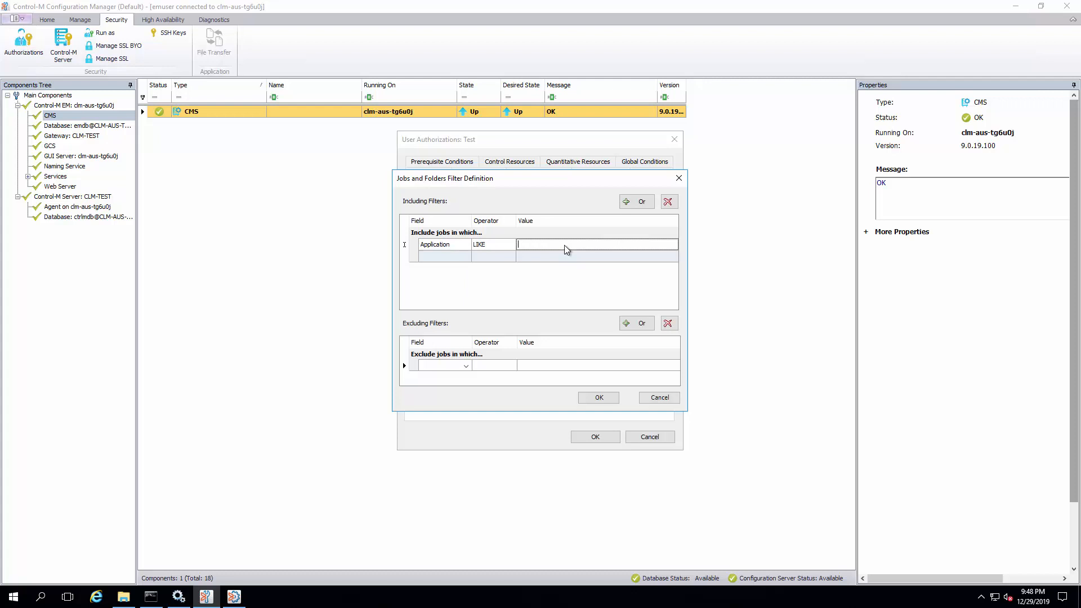
pyautogui.write('*')
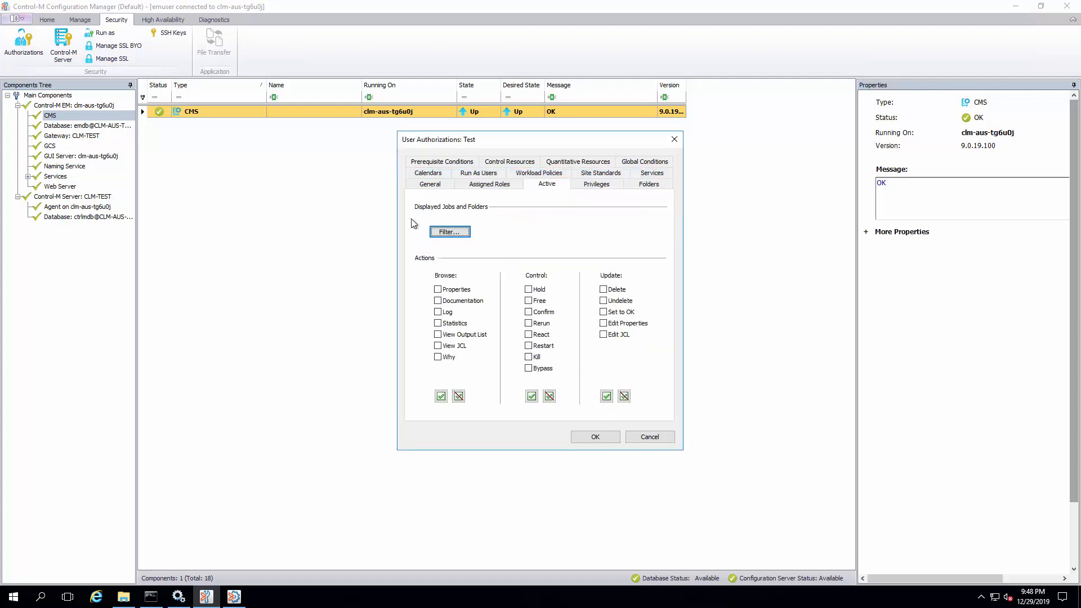
pyautogui.click(449, 232)
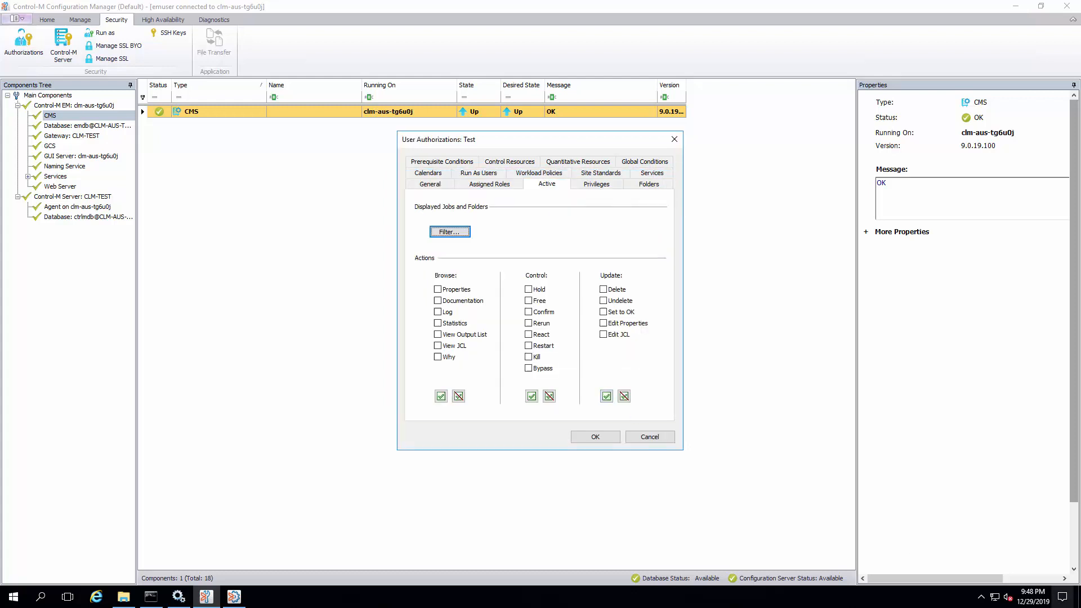
pyautogui.click(596, 183)
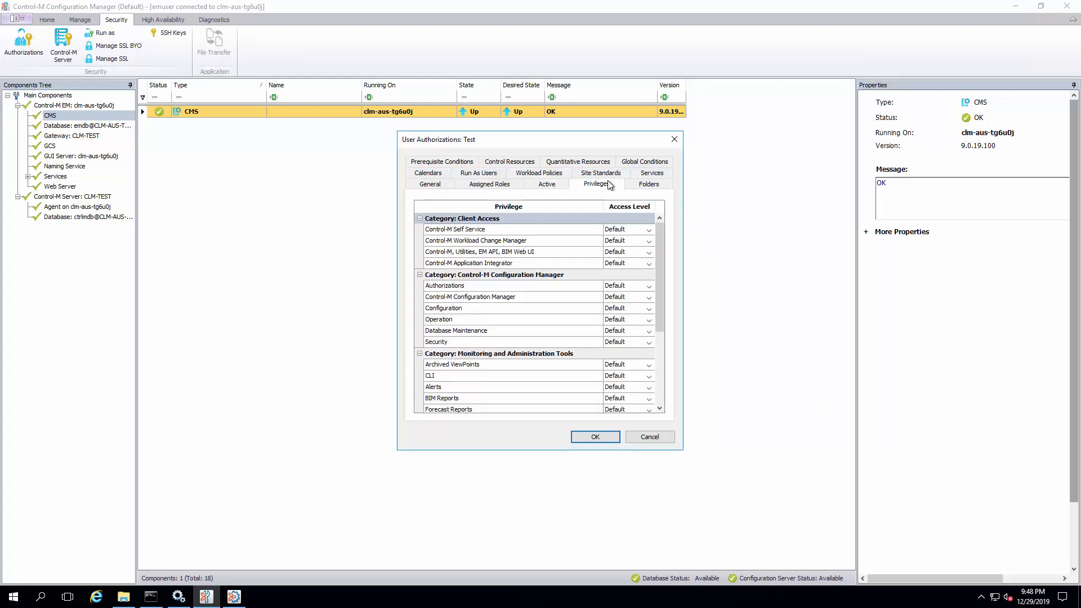
# - Set Forecast Reports and Authorizations privileges to Full and save Test's authorizations
pyautogui.scroll(-3)
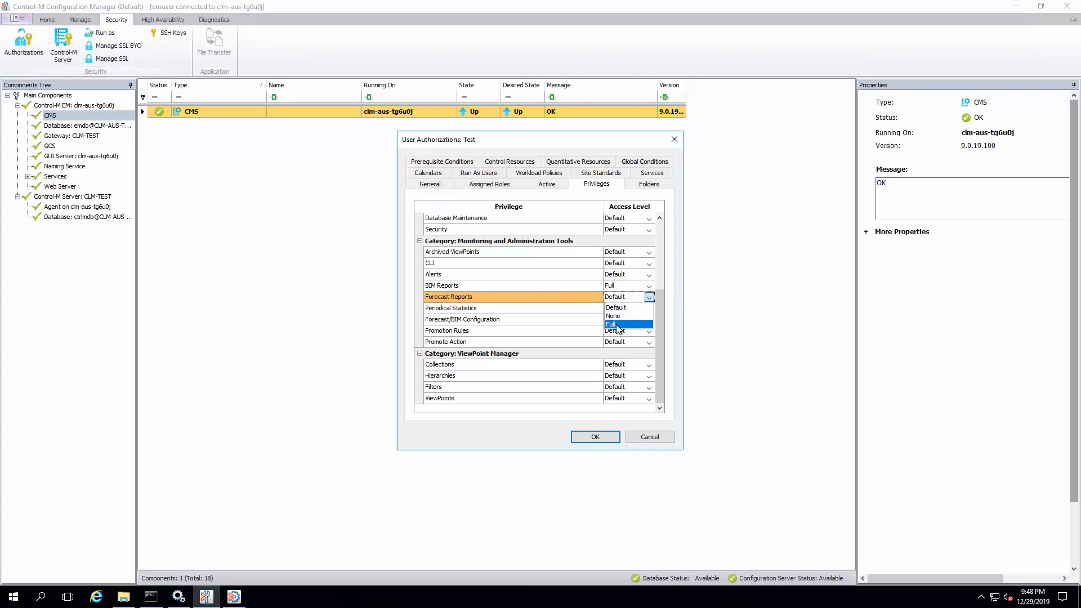
pyautogui.click(609, 325)
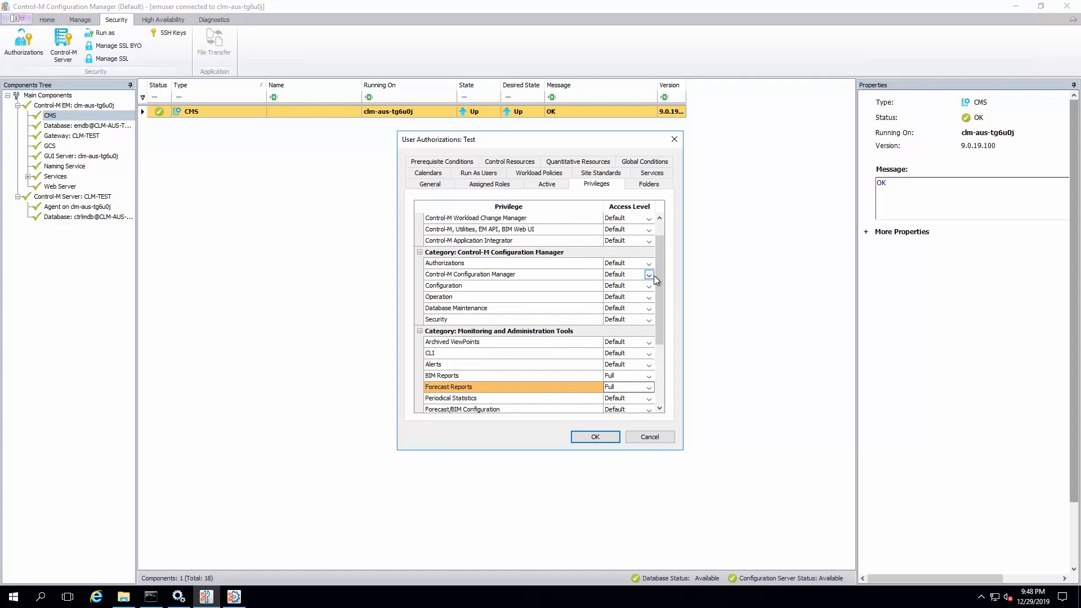
pyautogui.click(648, 262)
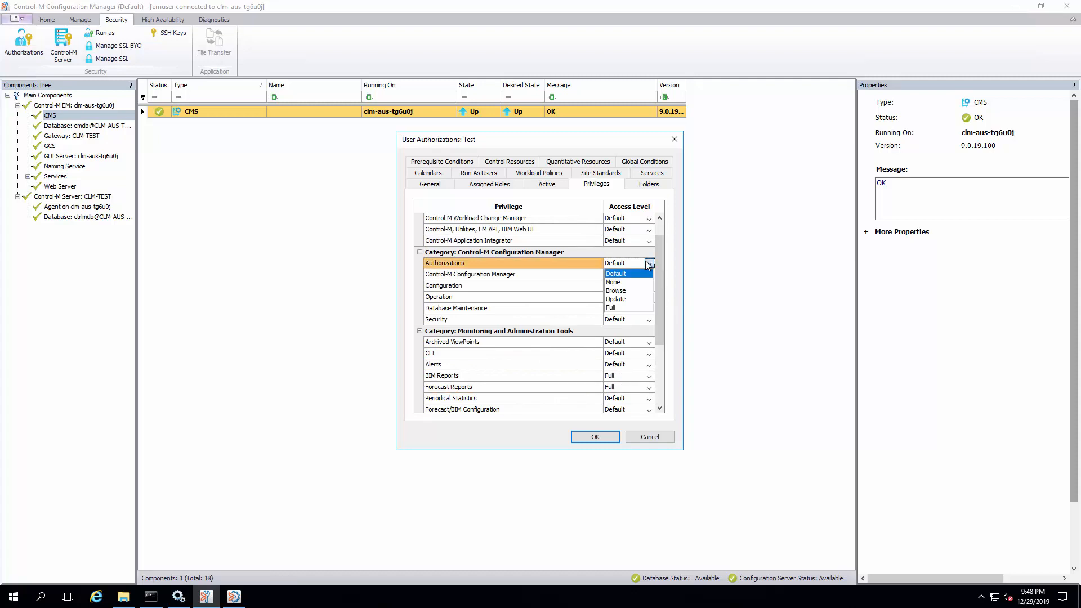
pyautogui.click(611, 306)
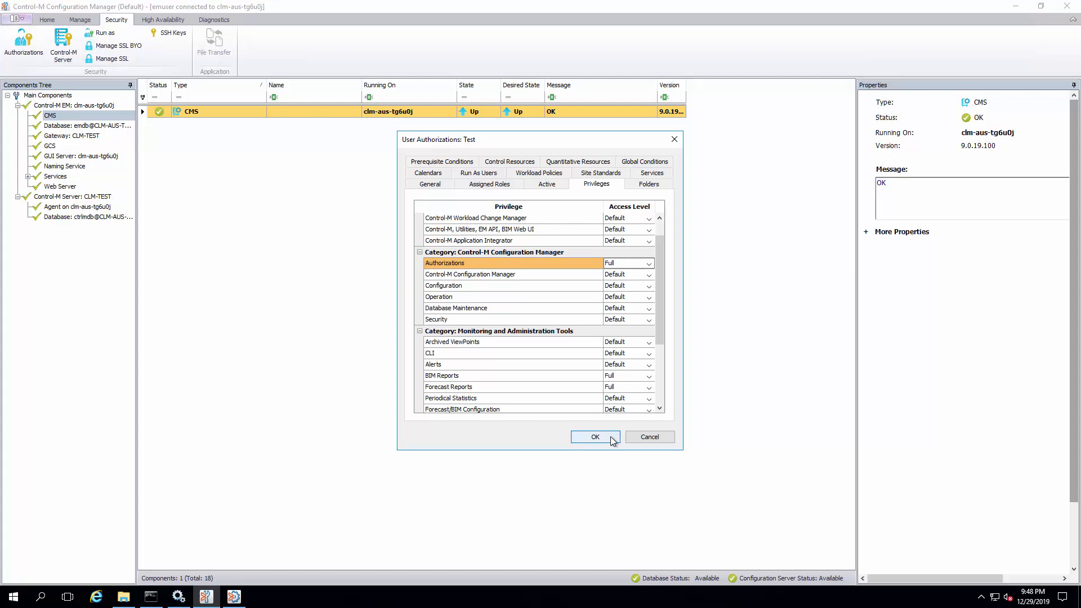
pyautogui.click(595, 437)
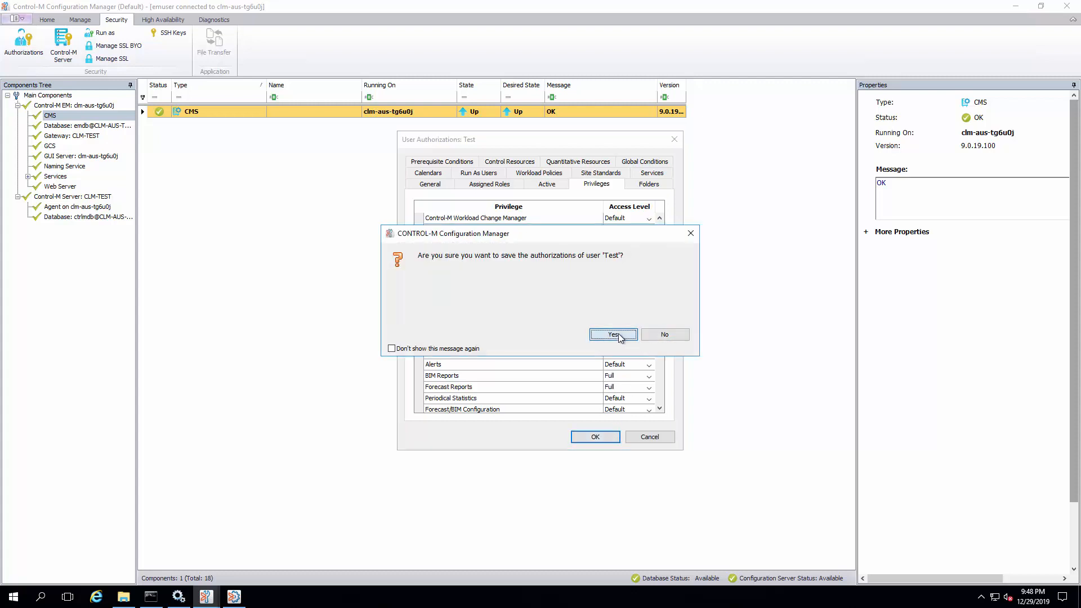
pyautogui.click(610, 335)
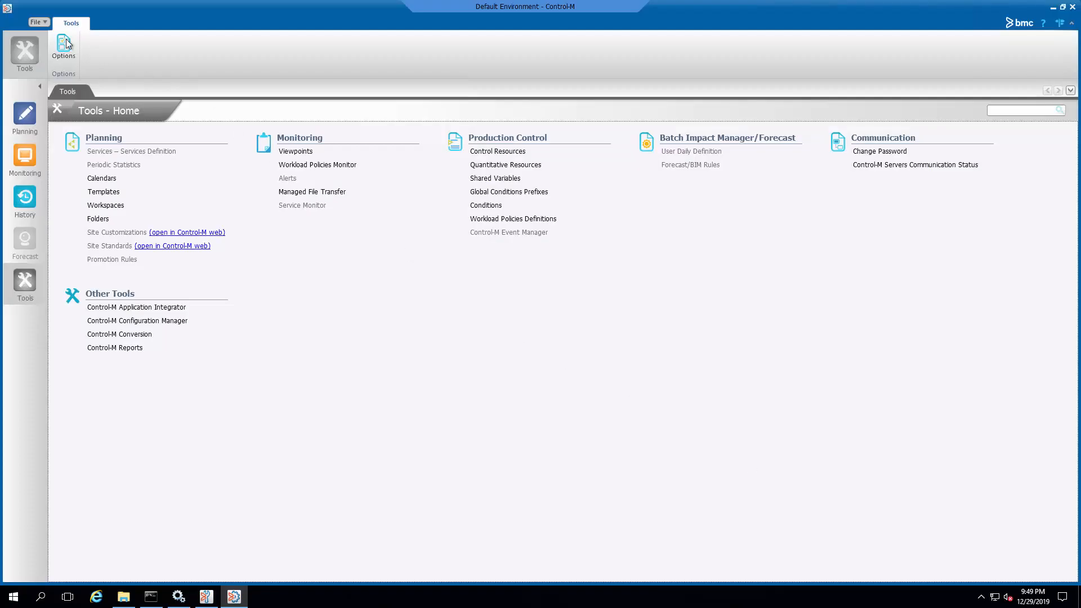
# - Log out via File > Logout, sign back in as Test and relaunch Control-M Reports
pyautogui.click(36, 22)
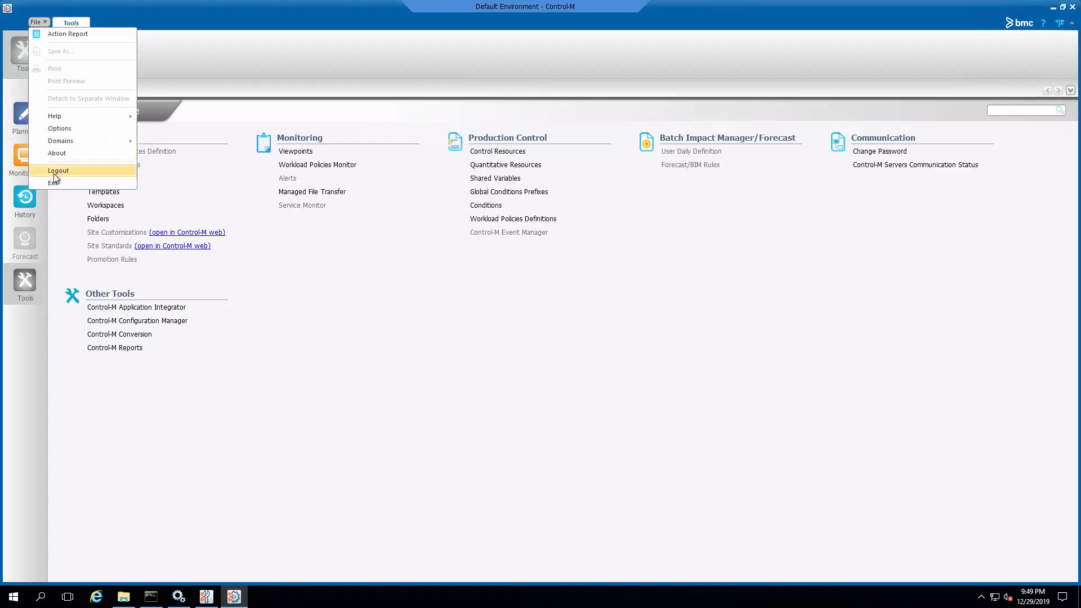
pyautogui.click(57, 170)
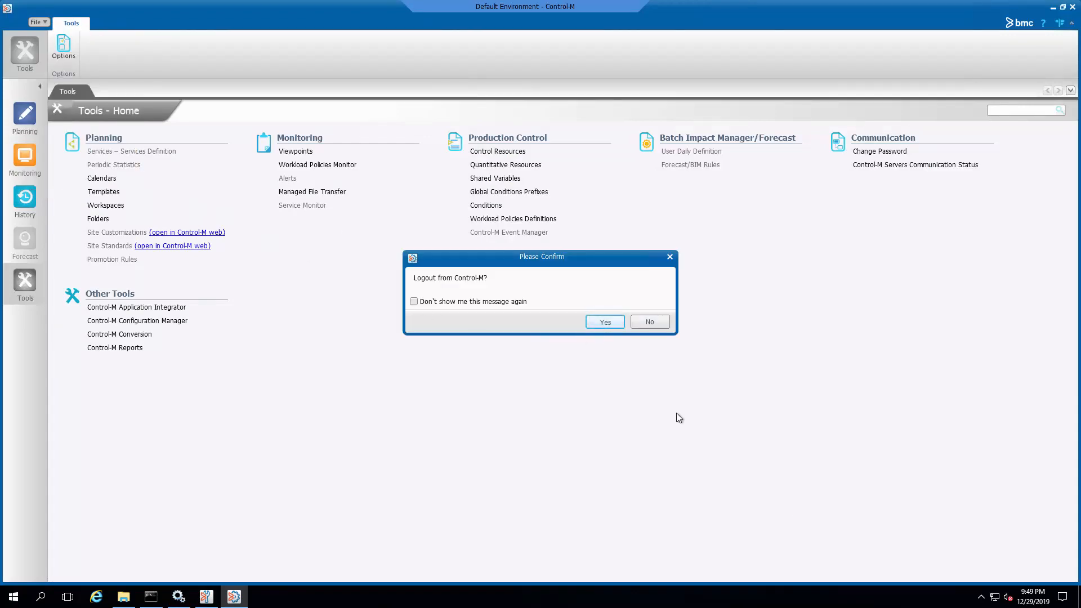
pyautogui.click(604, 320)
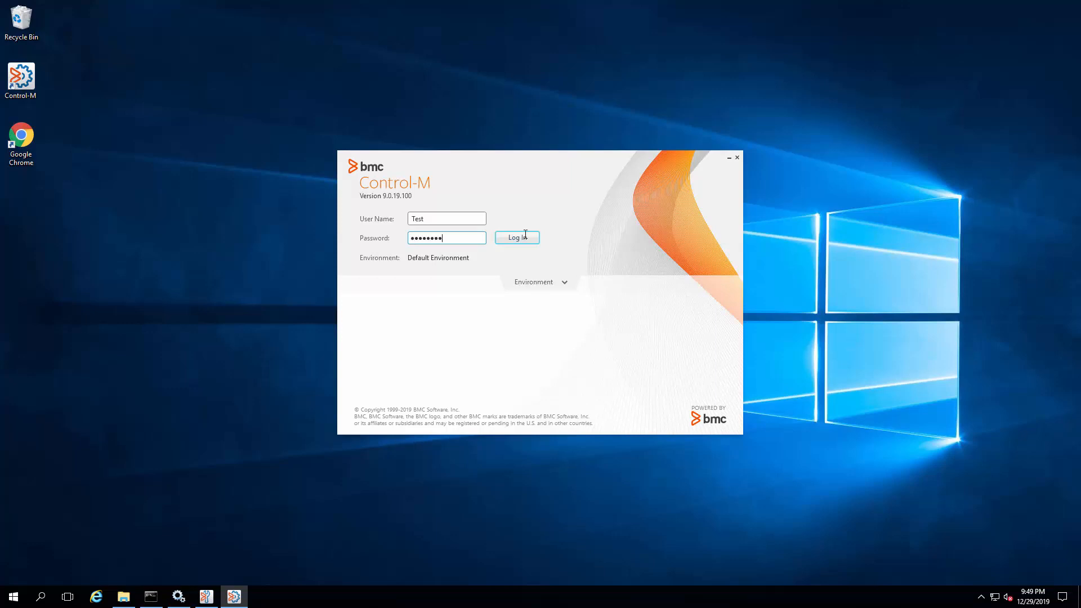
pyautogui.click(516, 237)
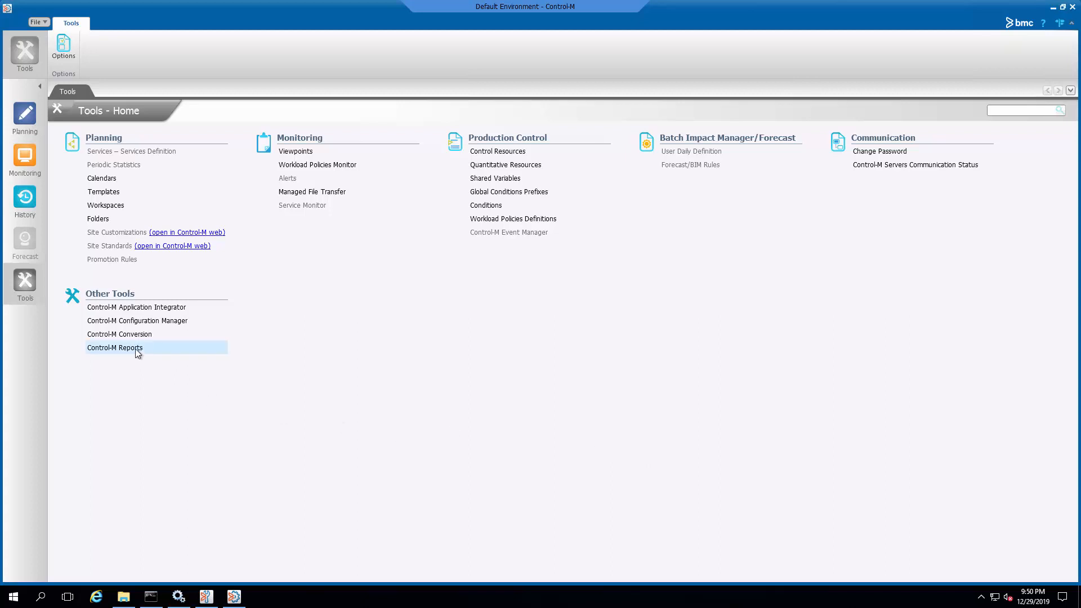
pyautogui.doubleClick(115, 347)
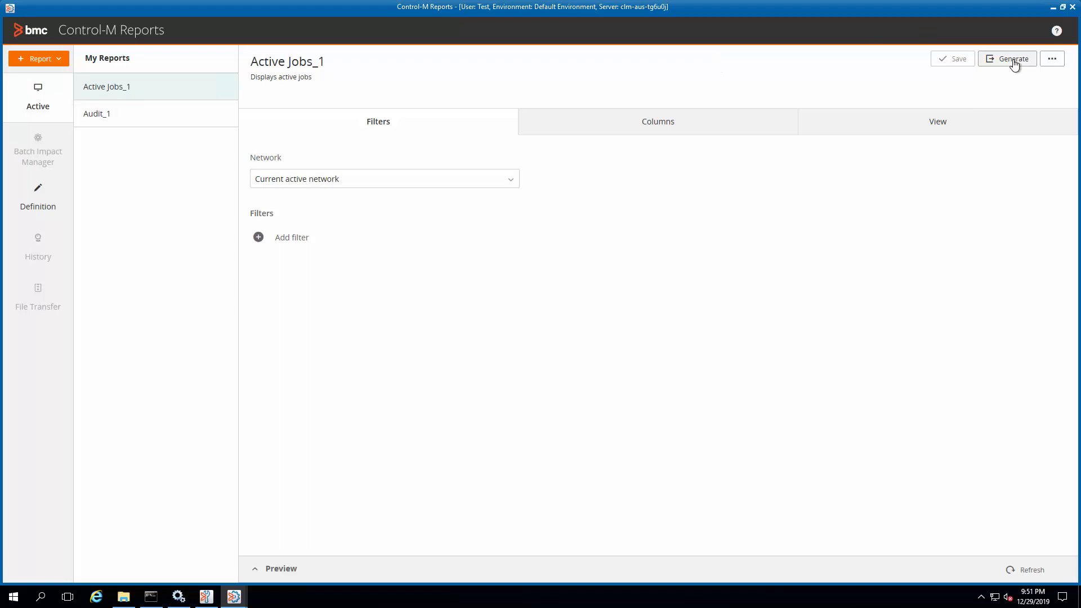
# - Regenerate Active Jobs_1 as a CSV in C:\Reports and confirm it lists job rows in WordPad
pyautogui.click(1011, 59)
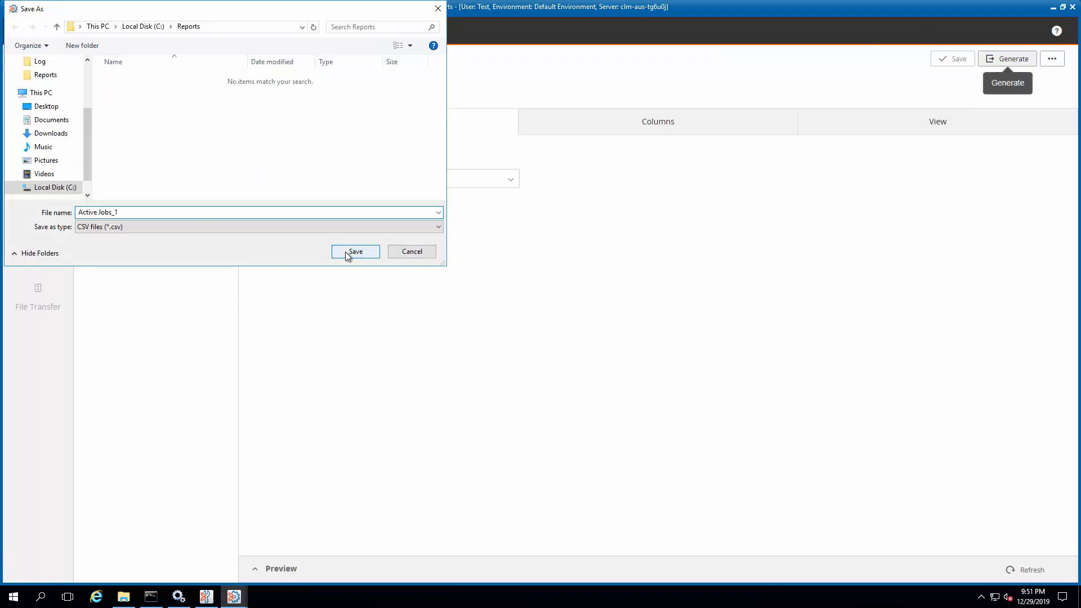
pyautogui.click(355, 251)
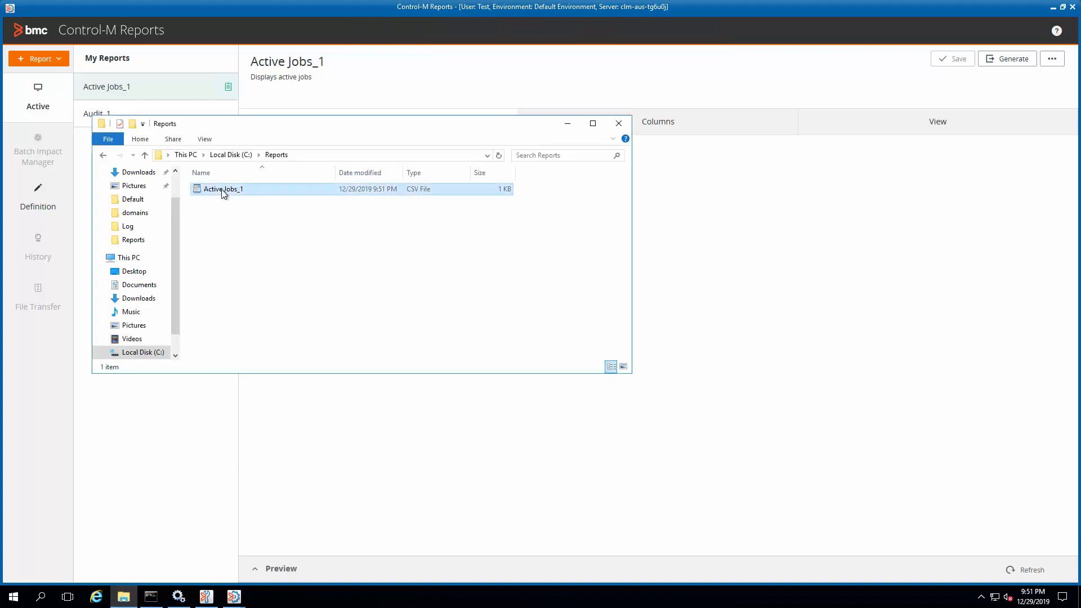
pyautogui.doubleClick(223, 189)
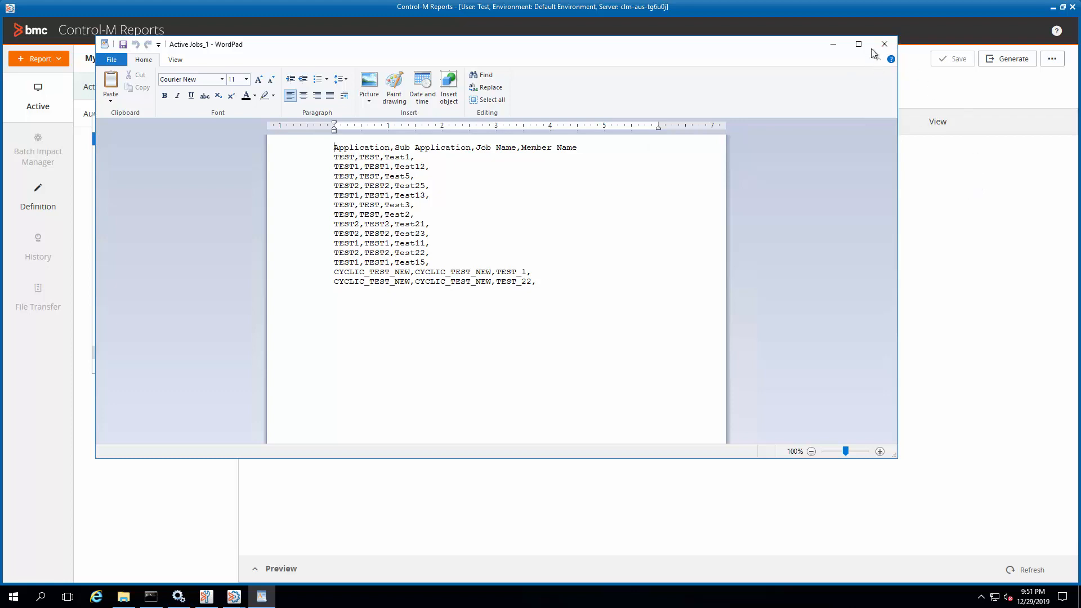
pyautogui.click(885, 44)
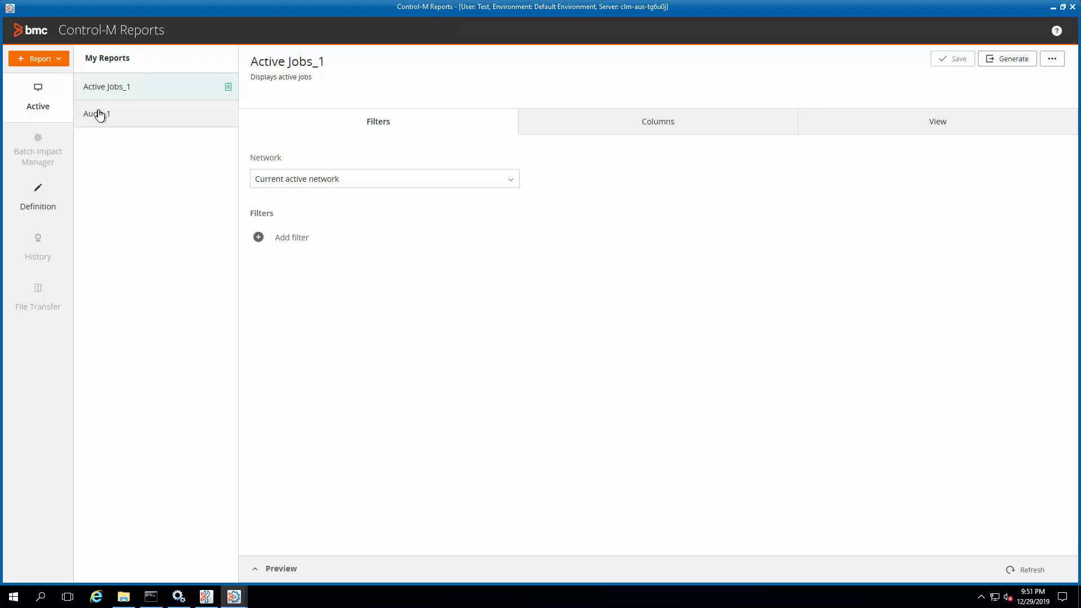
# - Regenerate Audit_1 as a CSV and view its audit records from C:\Reports
pyautogui.click(96, 113)
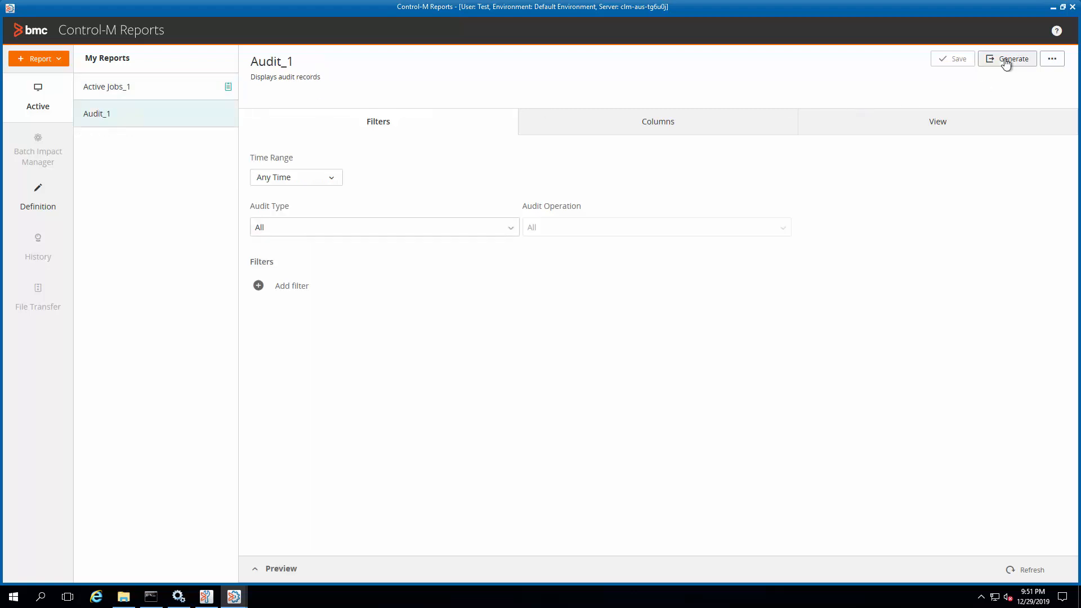
pyautogui.click(1012, 59)
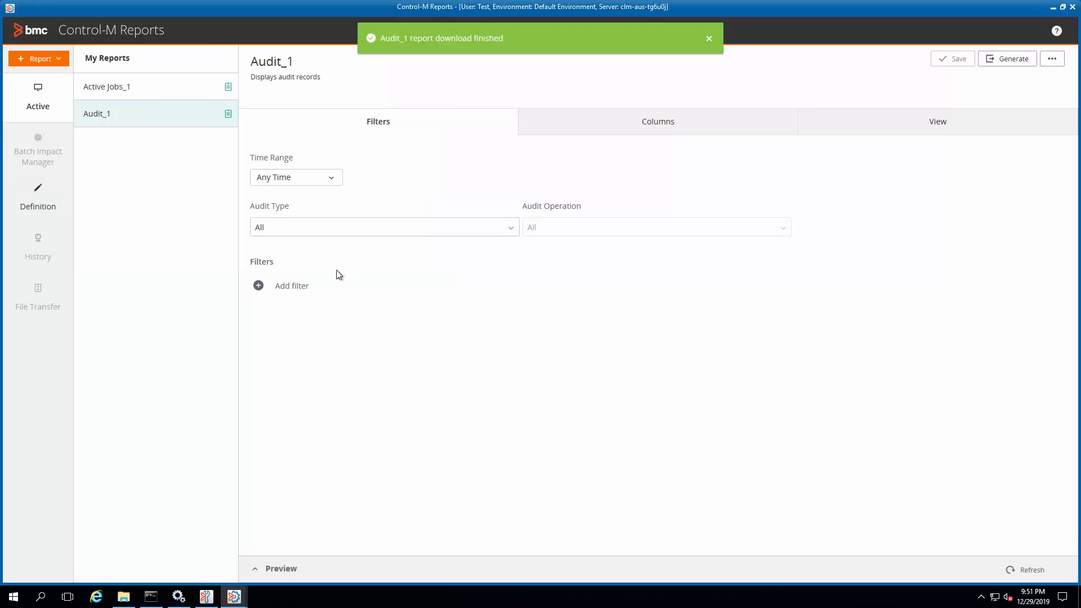
pyautogui.click(122, 596)
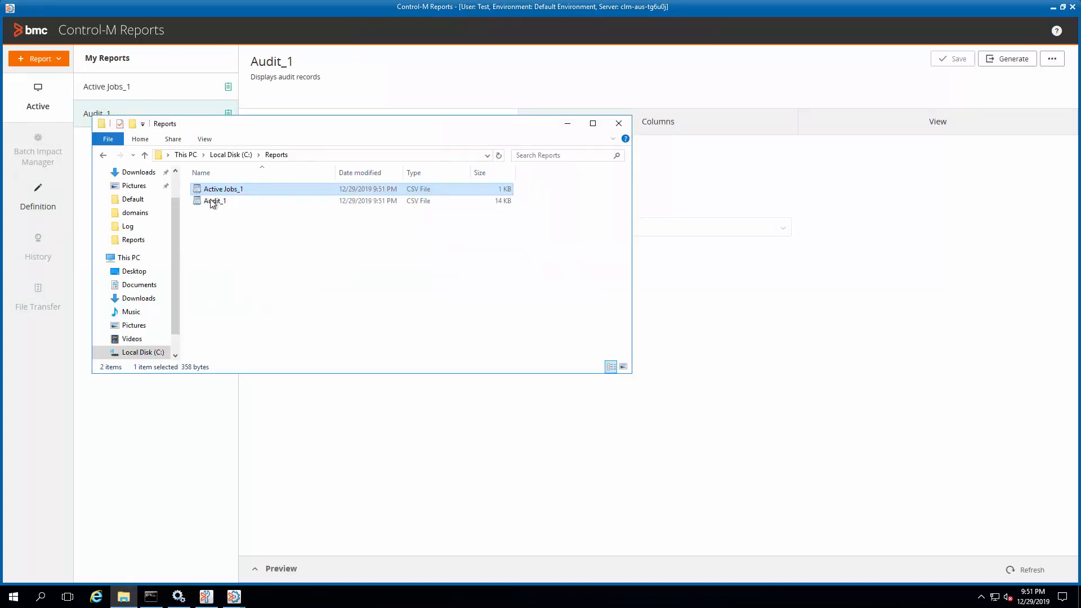
pyautogui.doubleClick(214, 200)
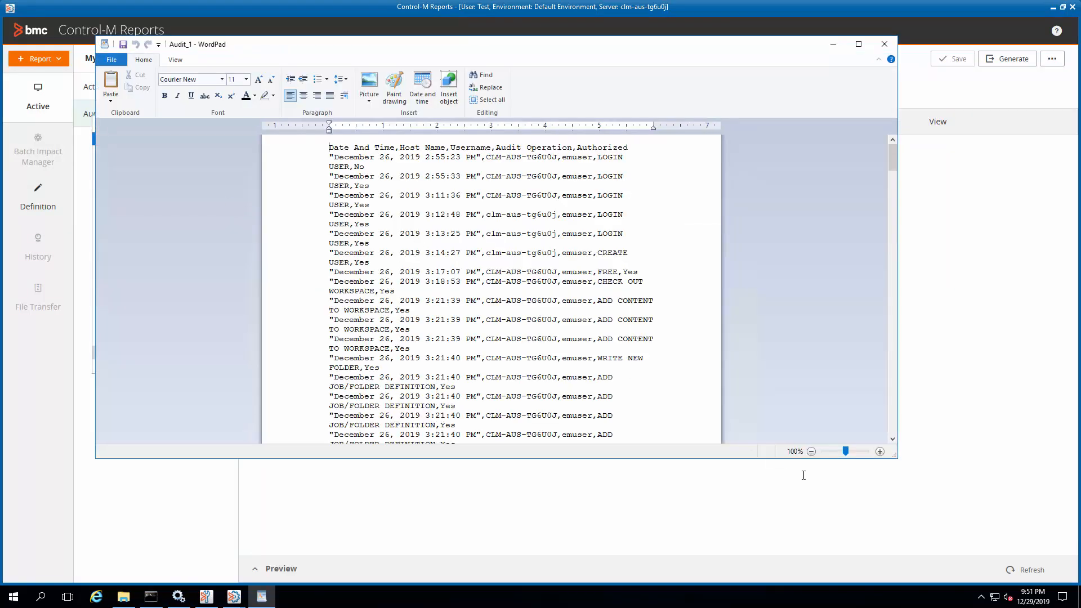